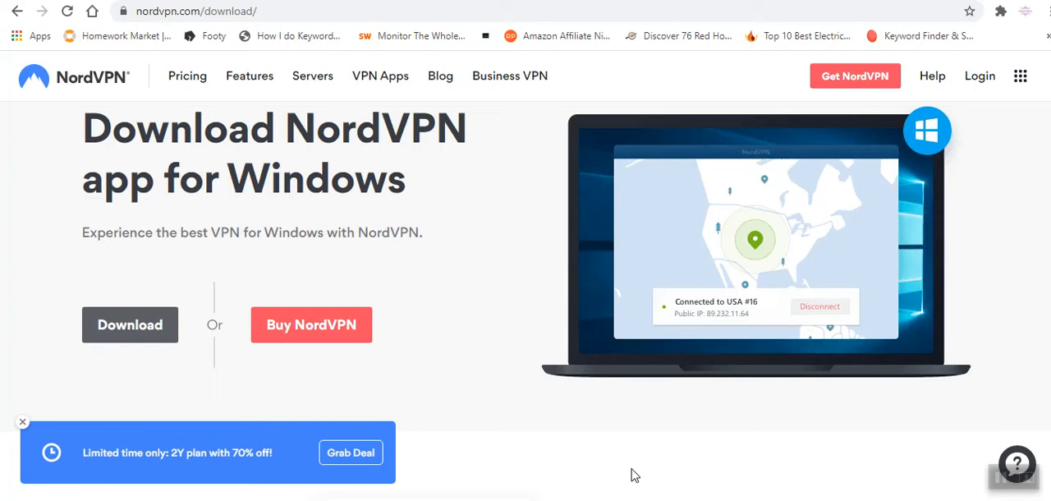
{"action": "mouse_move", "coordinate": [268, 299]}
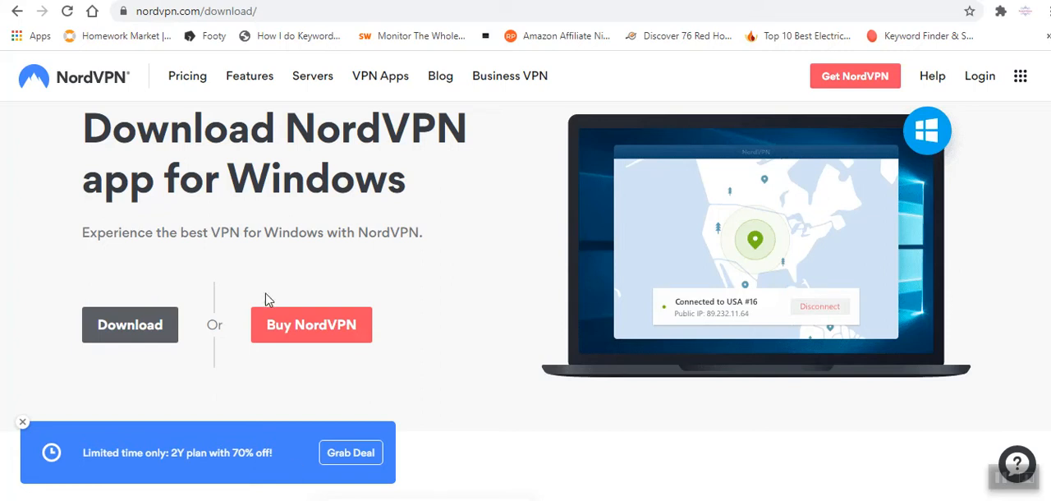
{"action": "mouse_move", "coordinate": [329, 355]}
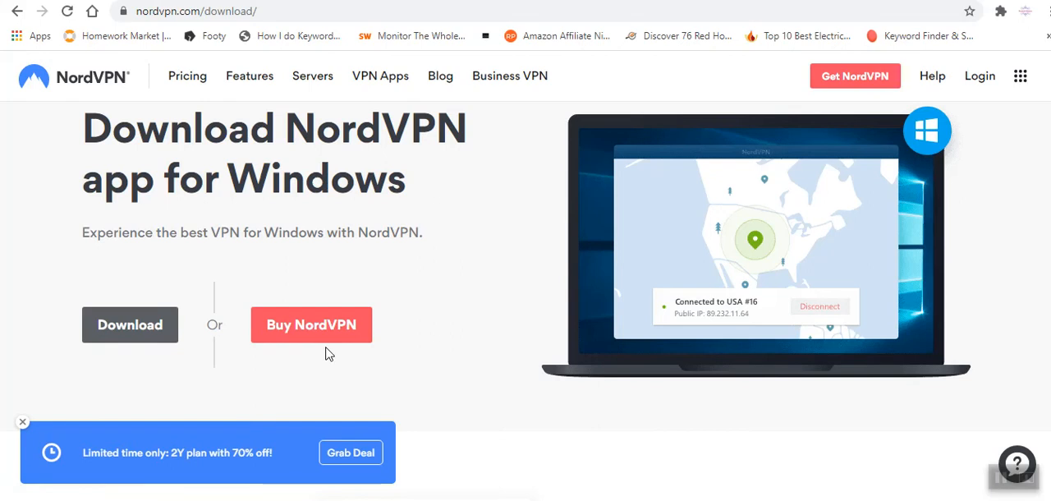
{"action": "mouse_move", "coordinate": [85, 496]}
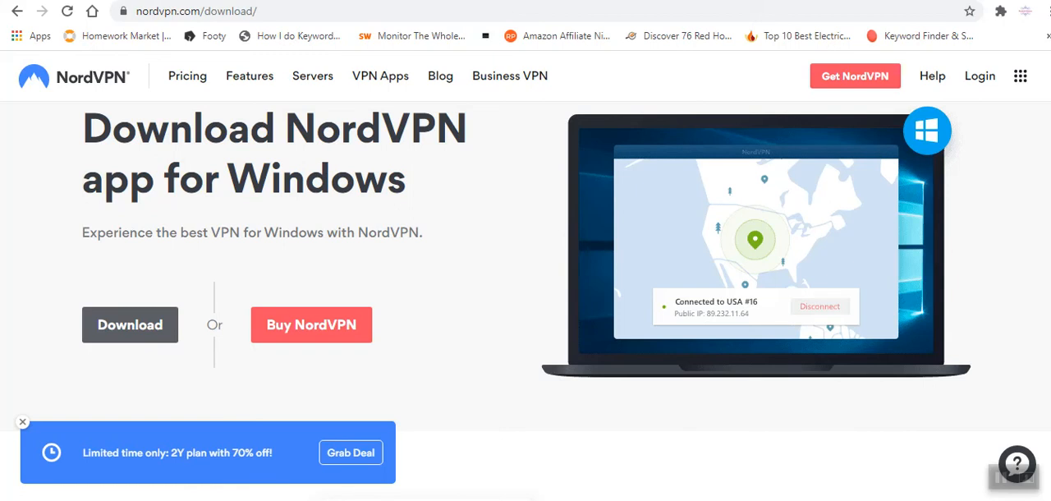
{"action": "mouse_move", "coordinate": [445, 385]}
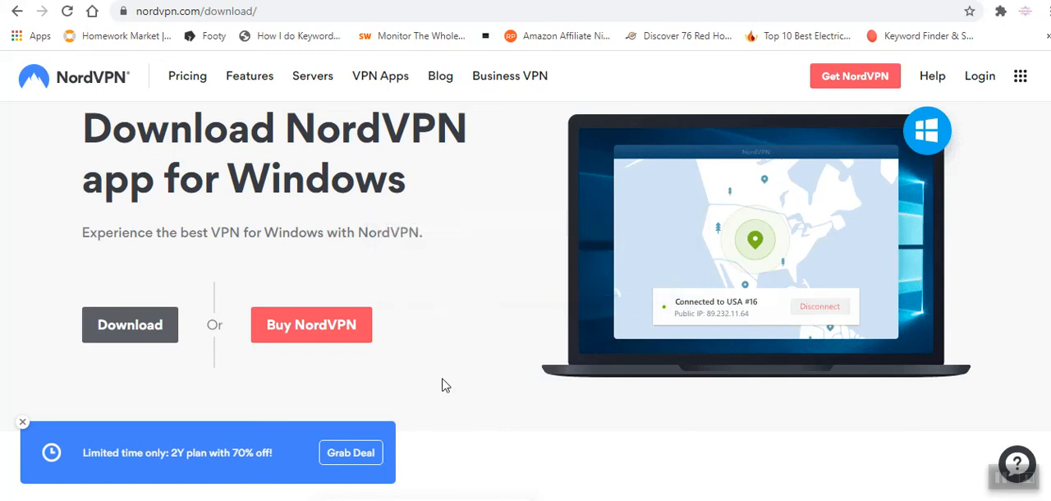
Step: Launch the downloaded NordVPN installer and install to the default Program Files (x86) location
{"action": "left_click", "coordinate": [129, 326]}
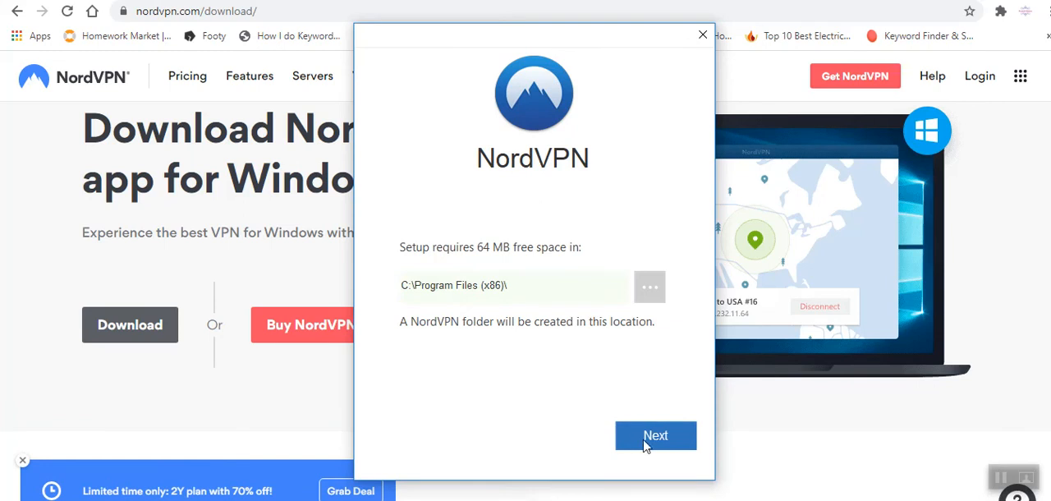
{"action": "mouse_move", "coordinate": [664, 453]}
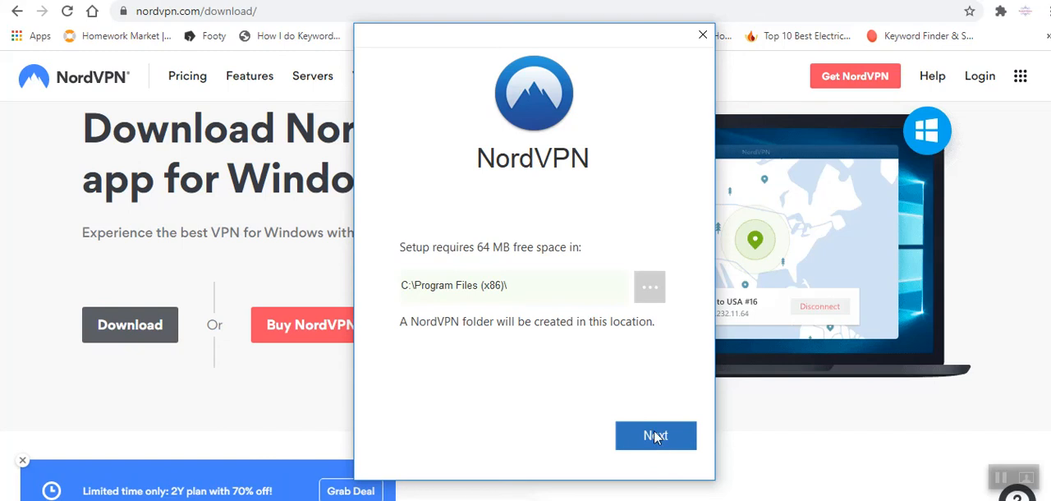
{"action": "left_click", "coordinate": [656, 433]}
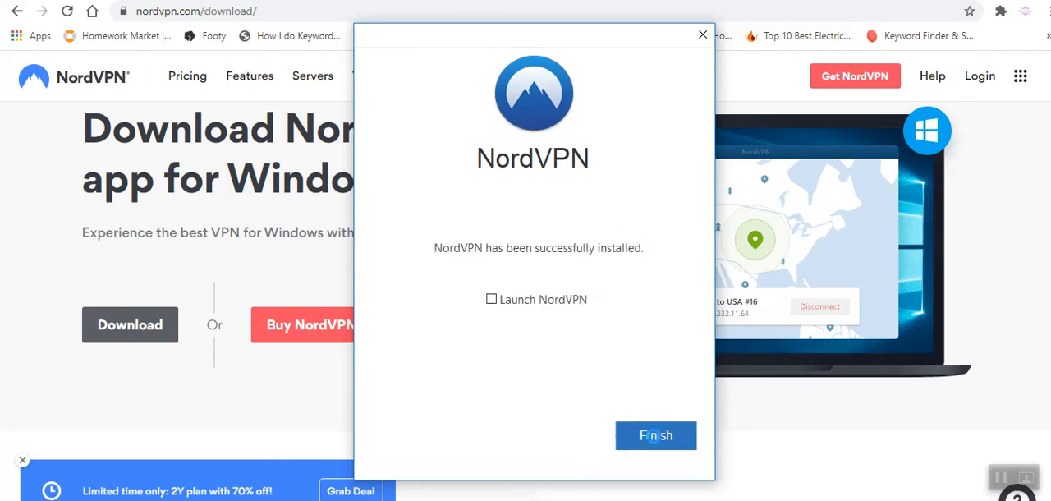
Step: Finish NordVPN Setup without launching NordVPN, returning to the download page
{"action": "left_click", "coordinate": [656, 435]}
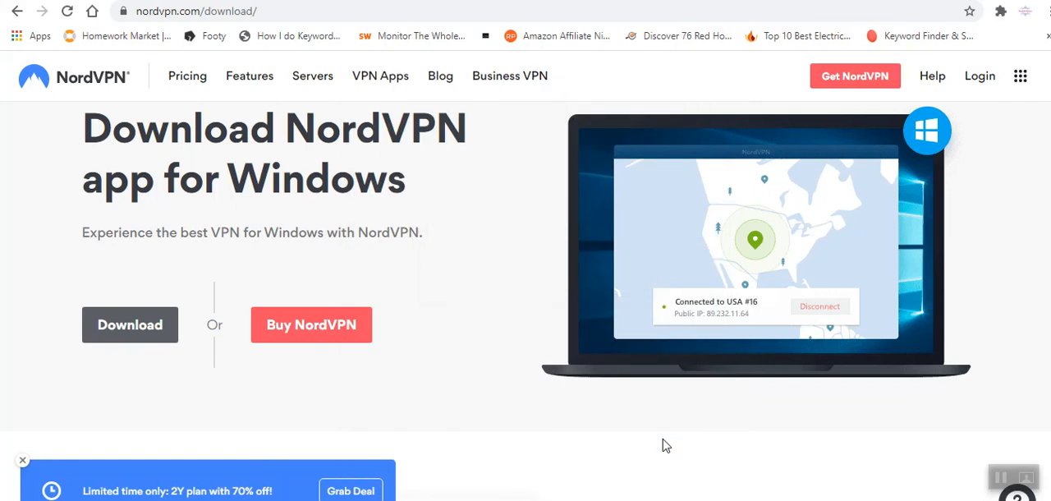